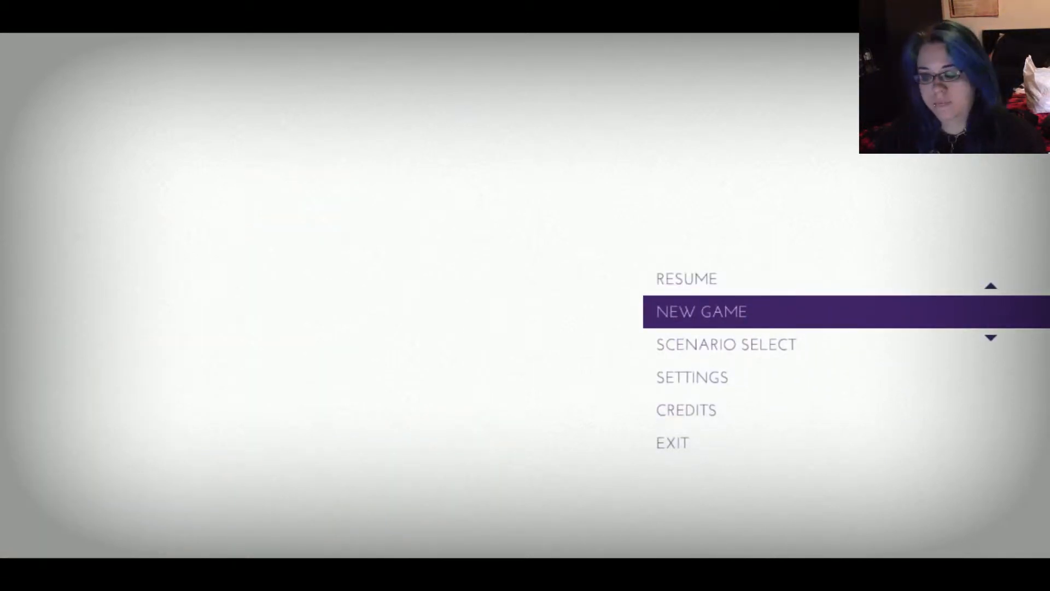
left_click(702, 311)
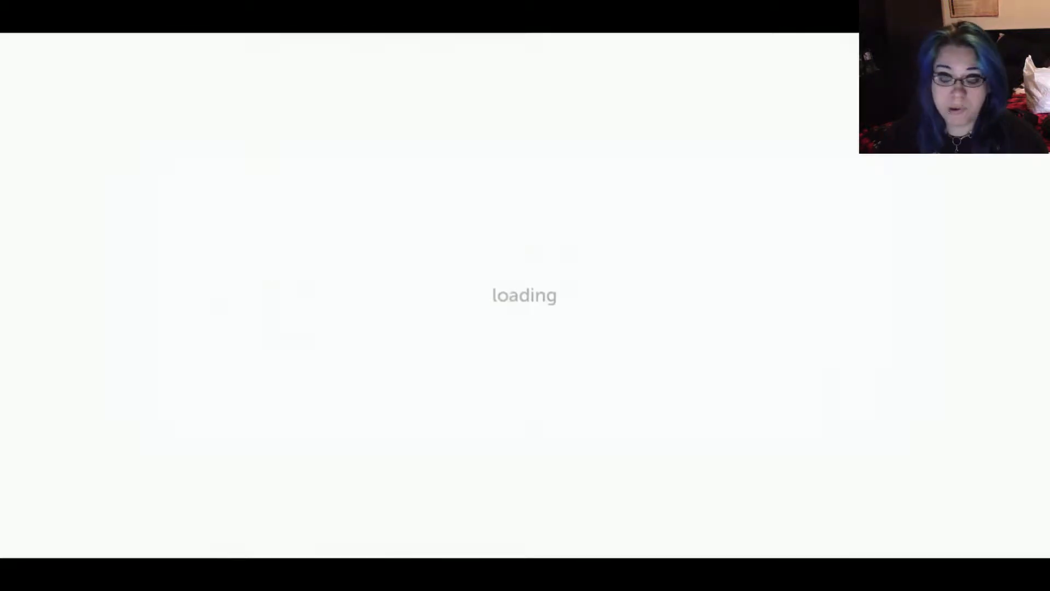